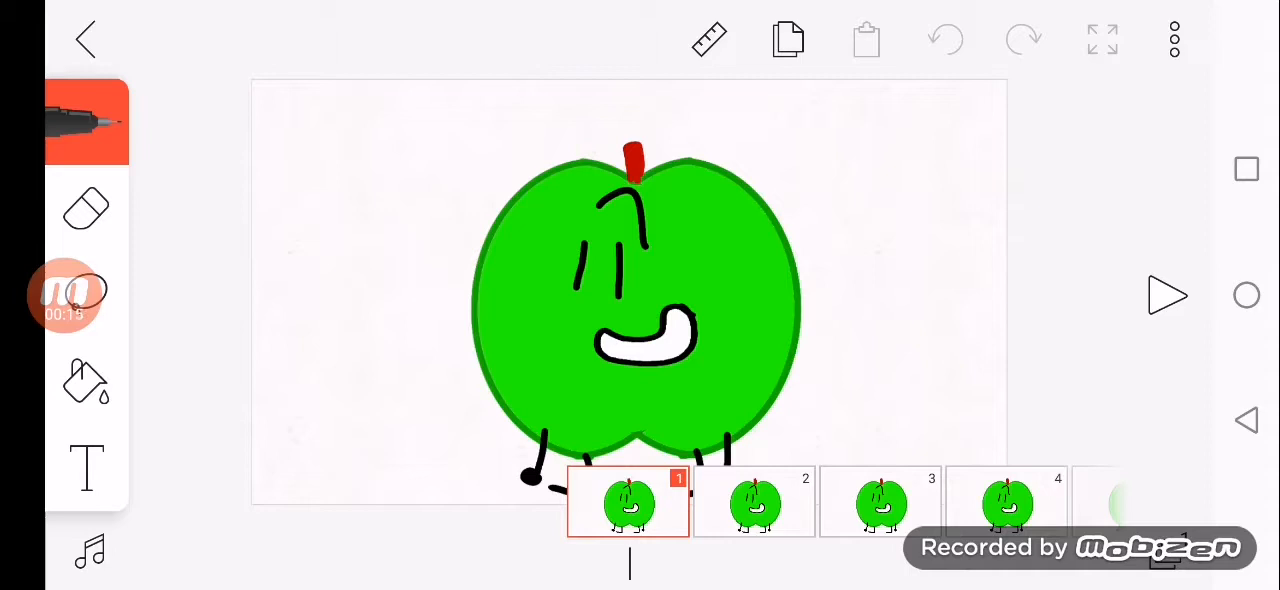
Step: Exit the apple animation and land on the Android home screen with its app icons
drag(396, 90, 250, 384)
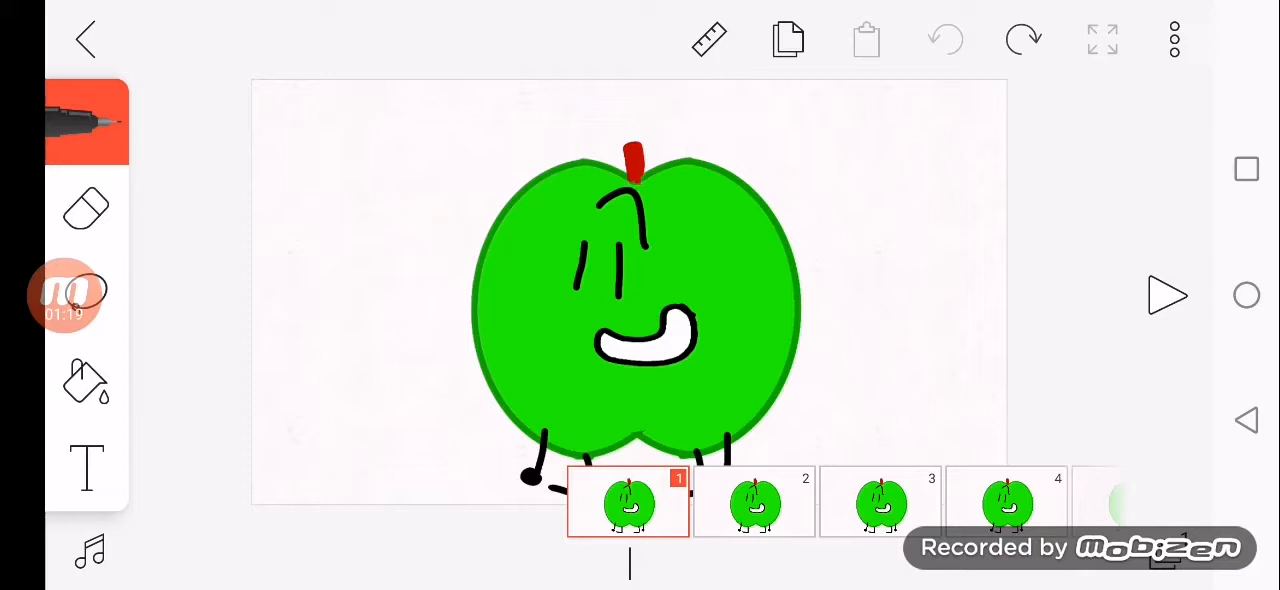
click(1168, 296)
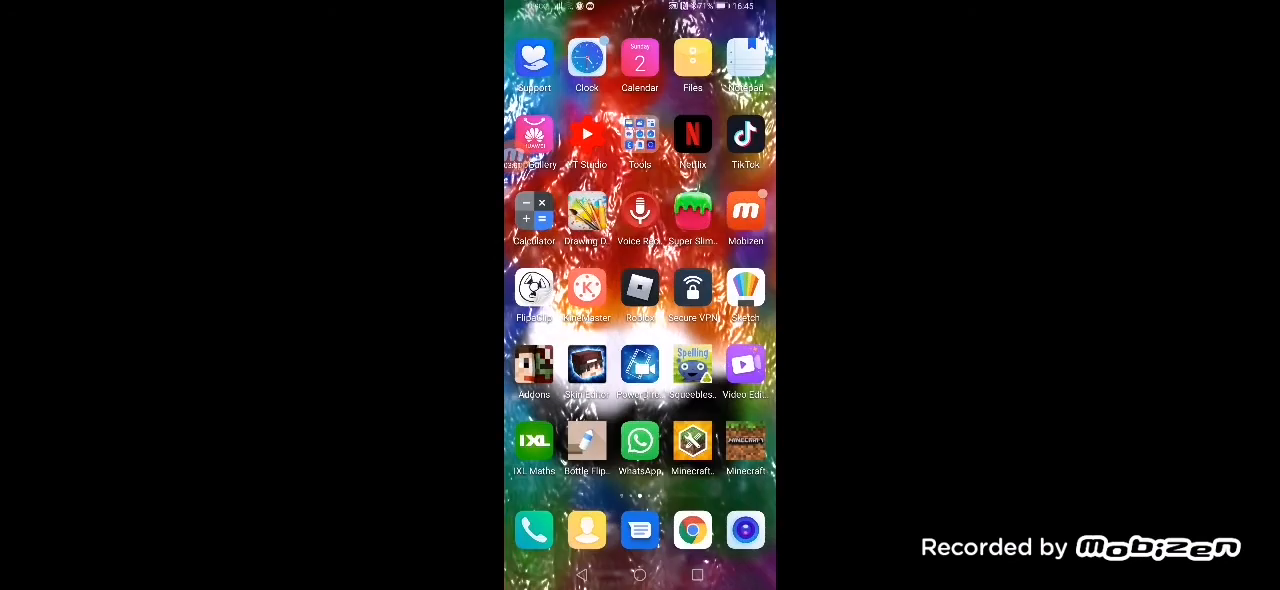
Step: Launch Calculator and backspace away the mistaken subtraction entries
click(744, 212)
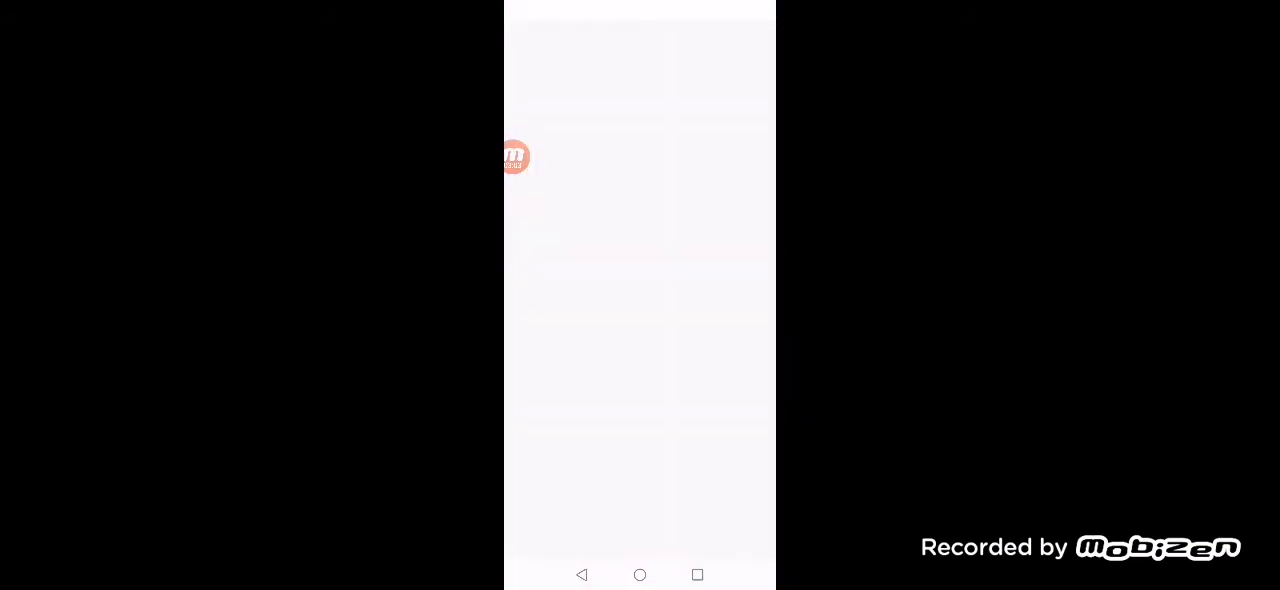
click(714, 446)
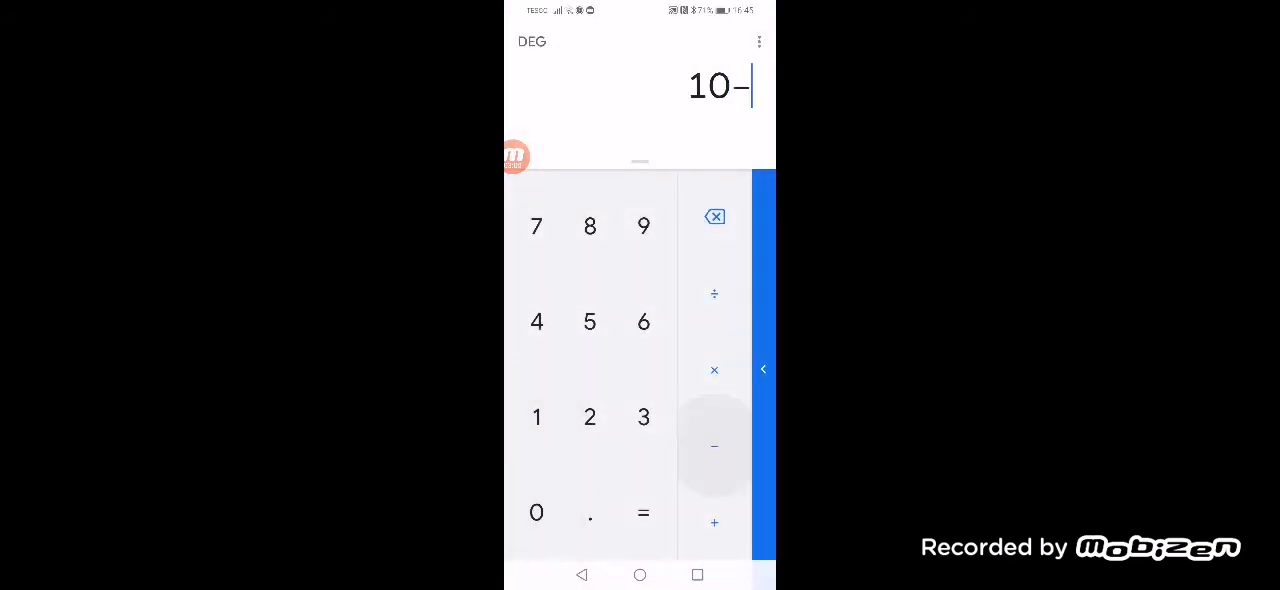
click(644, 512)
text(5−1)
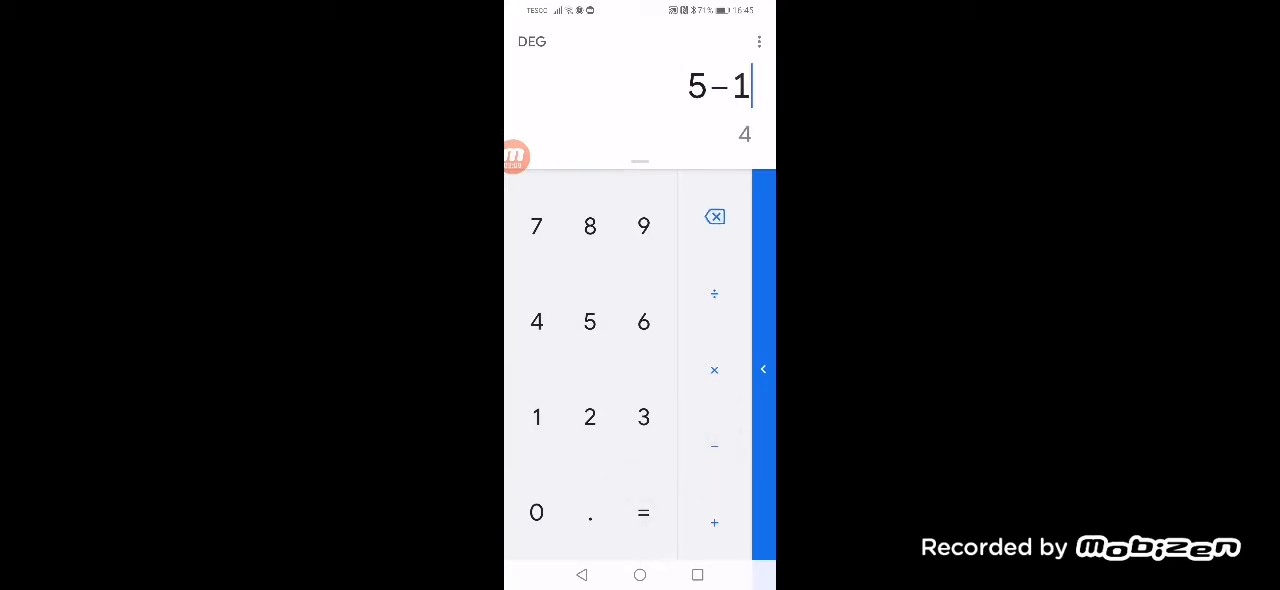
click(714, 216)
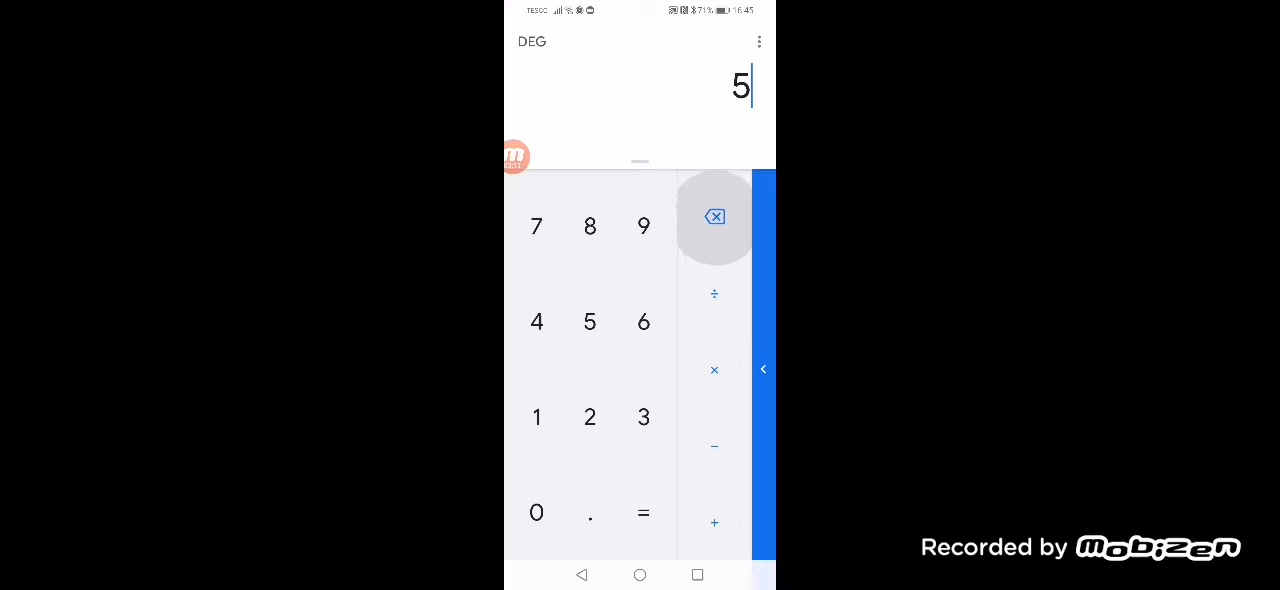
Step: Enter 15 + 3 + 5 so the running total previews 23
click(536, 416)
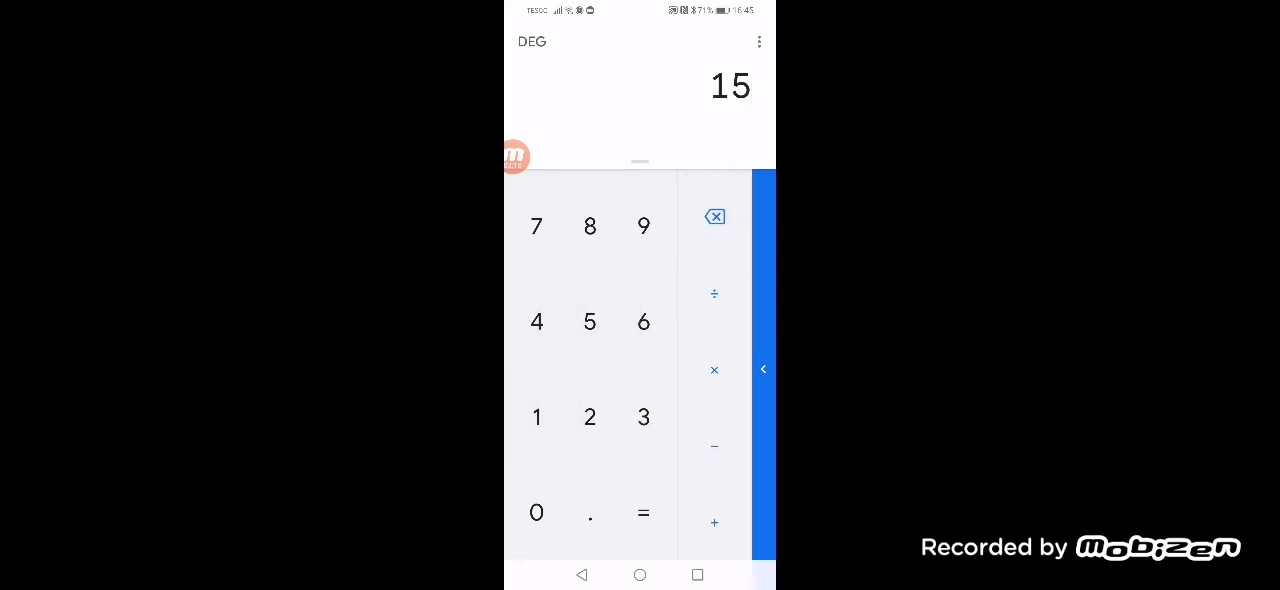
click(714, 522)
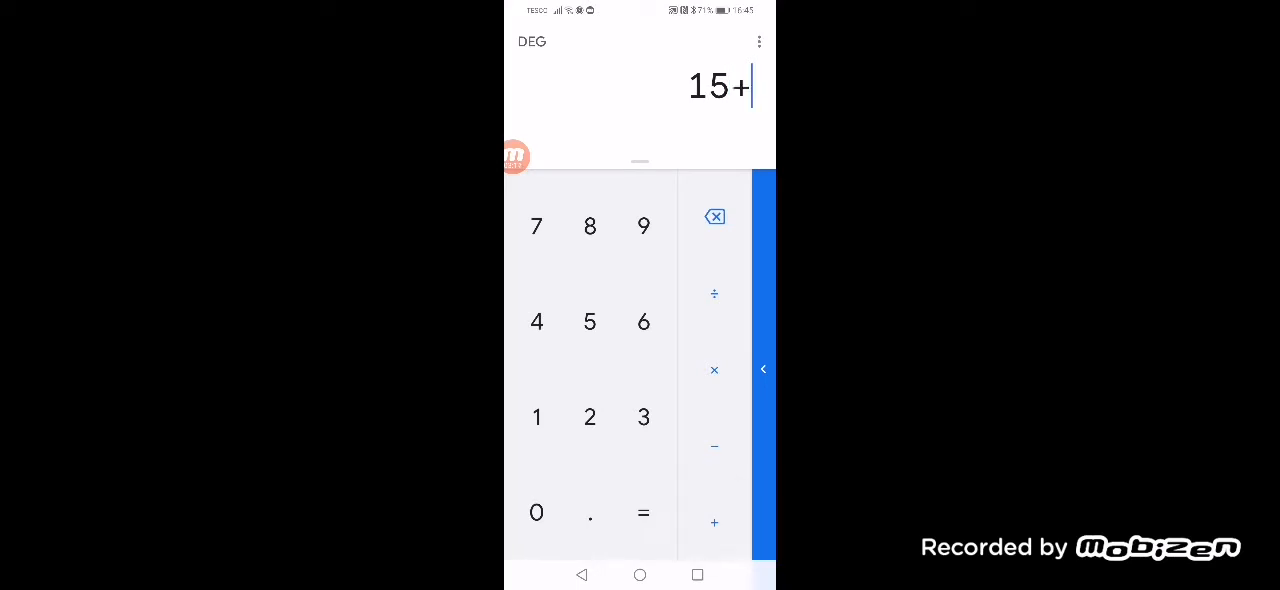
click(588, 320)
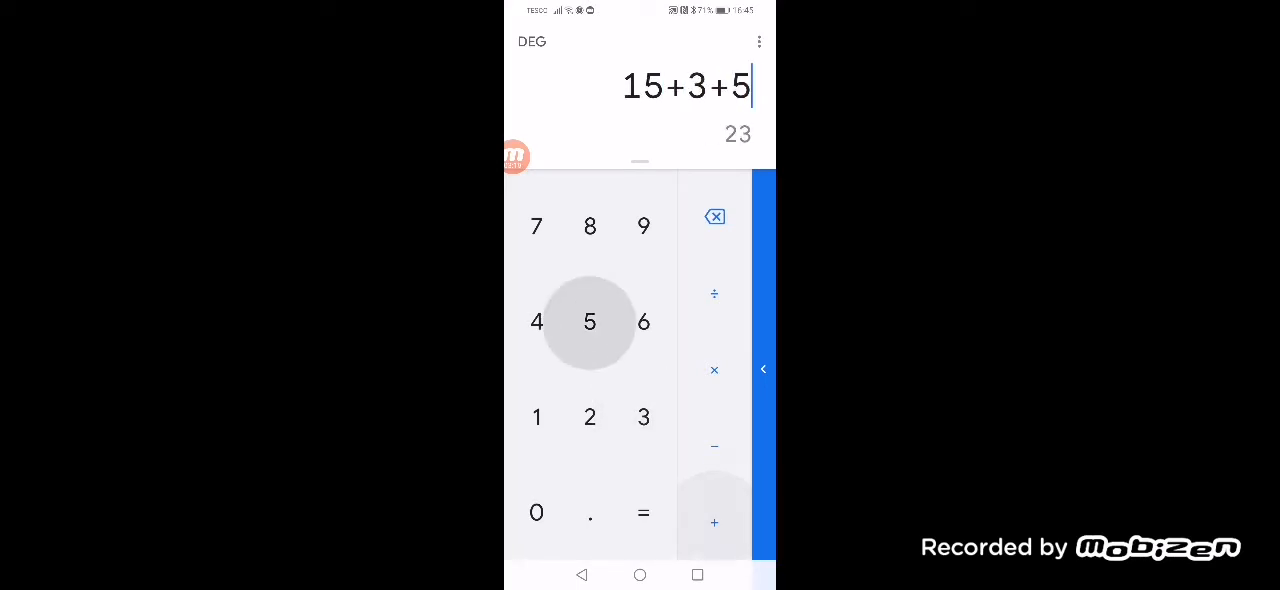
click(644, 512)
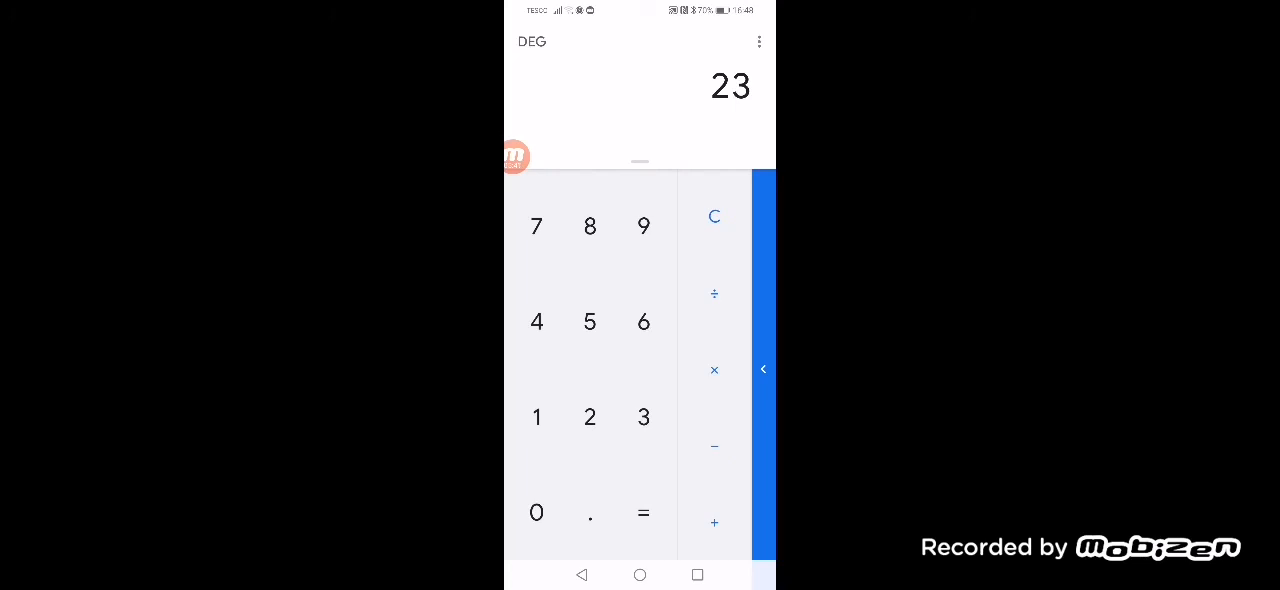
Step: Evaluate 15+3+5 so 23 stands as the final result
click(514, 156)
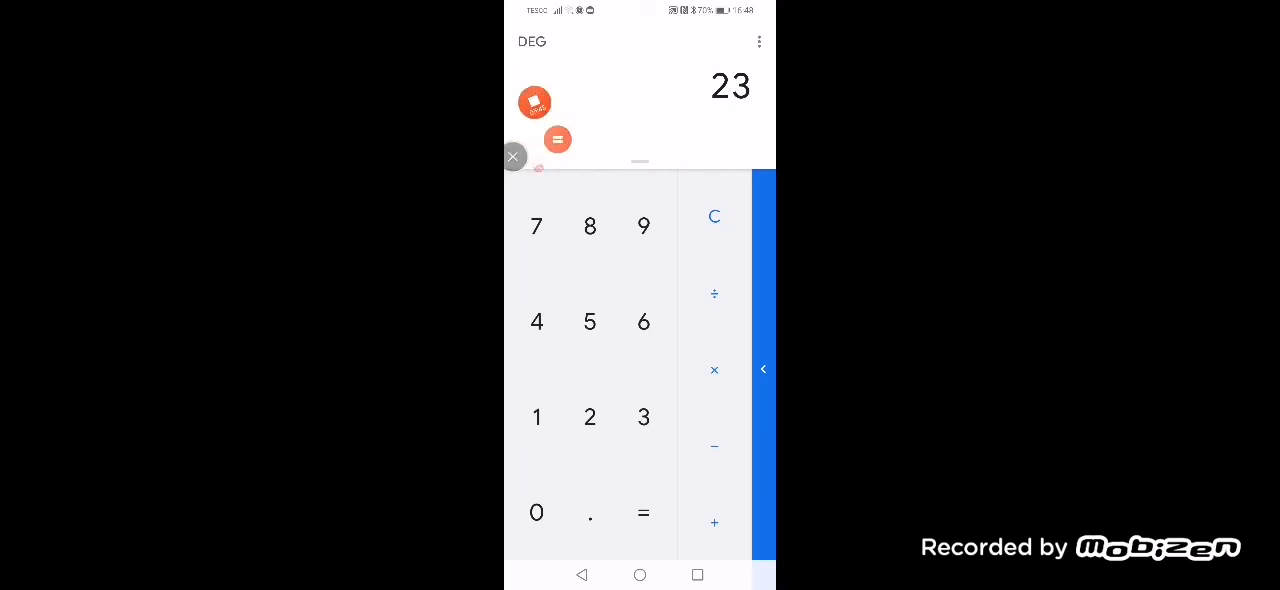